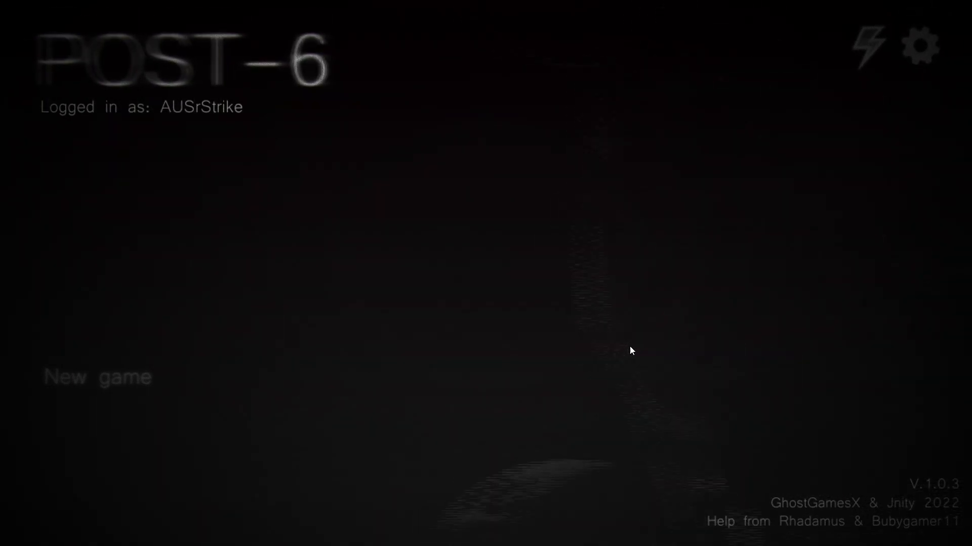
mouse_move(119, 387)
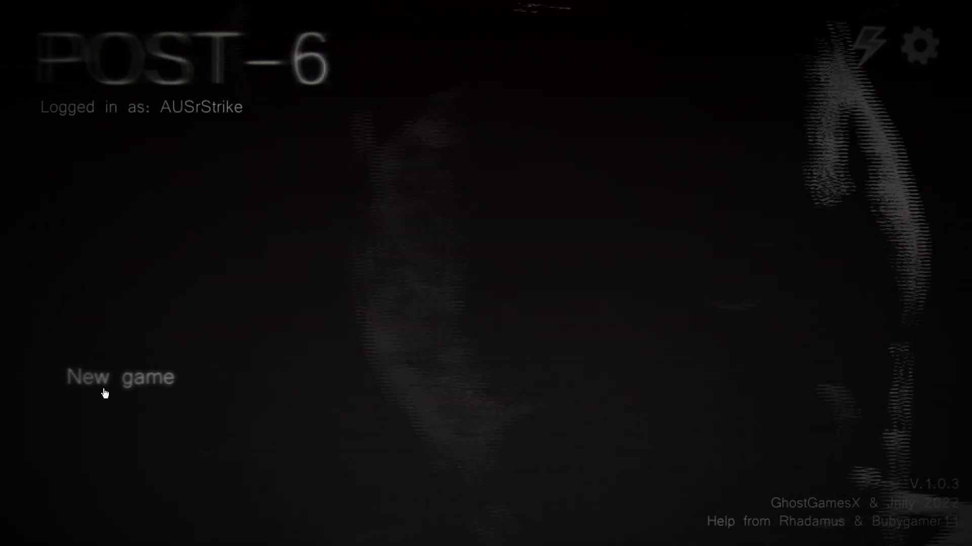
- Start a new game and walk down the dark hallway with the flashlight off
click(119, 377)
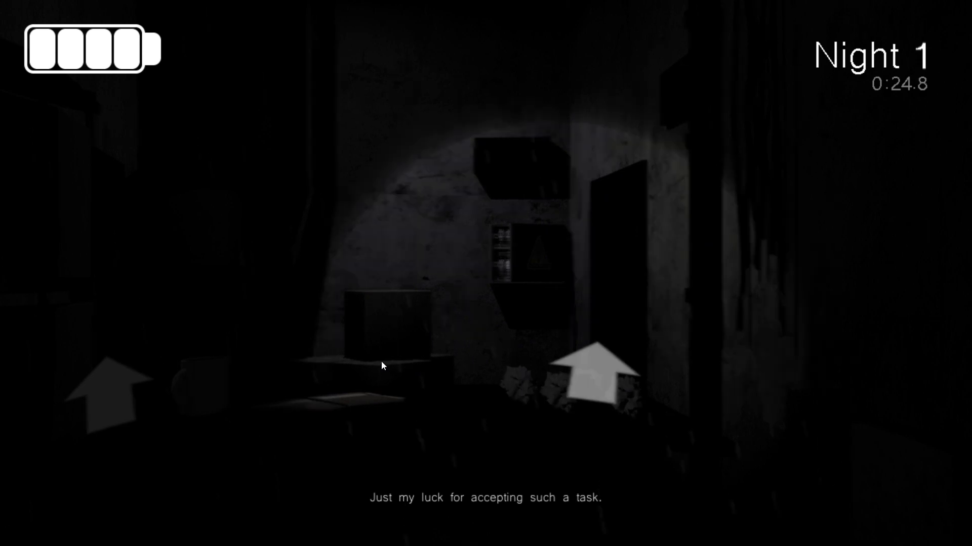
mouse_move(555, 372)
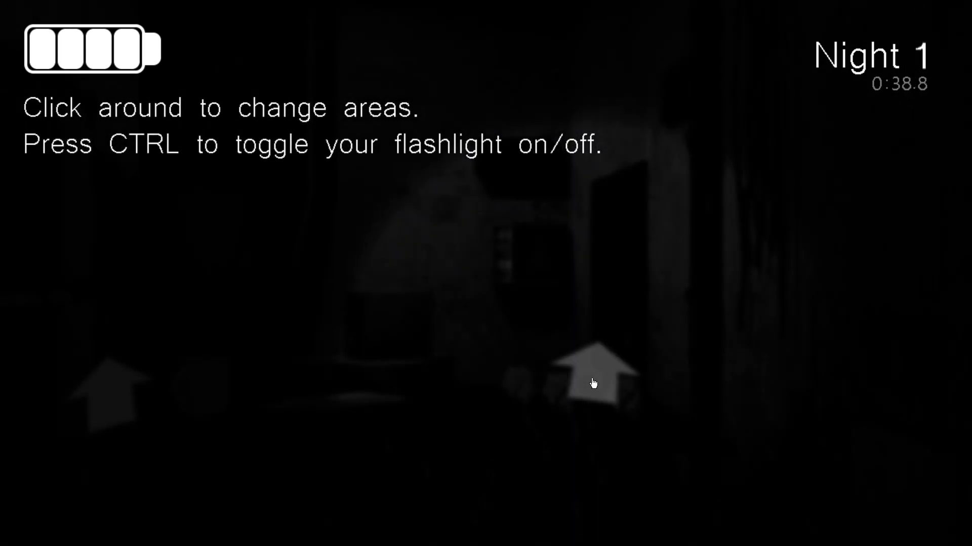
key(ctrl)
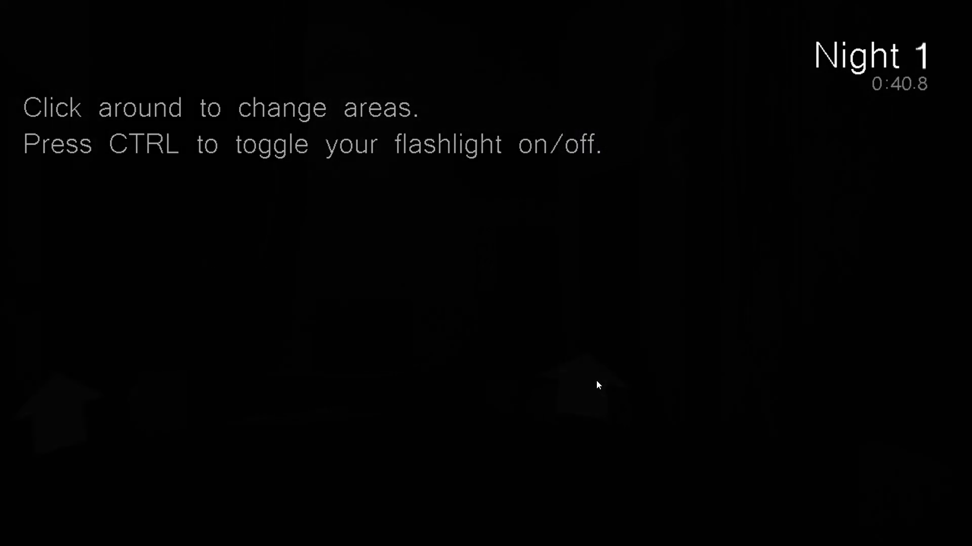
click(580, 384)
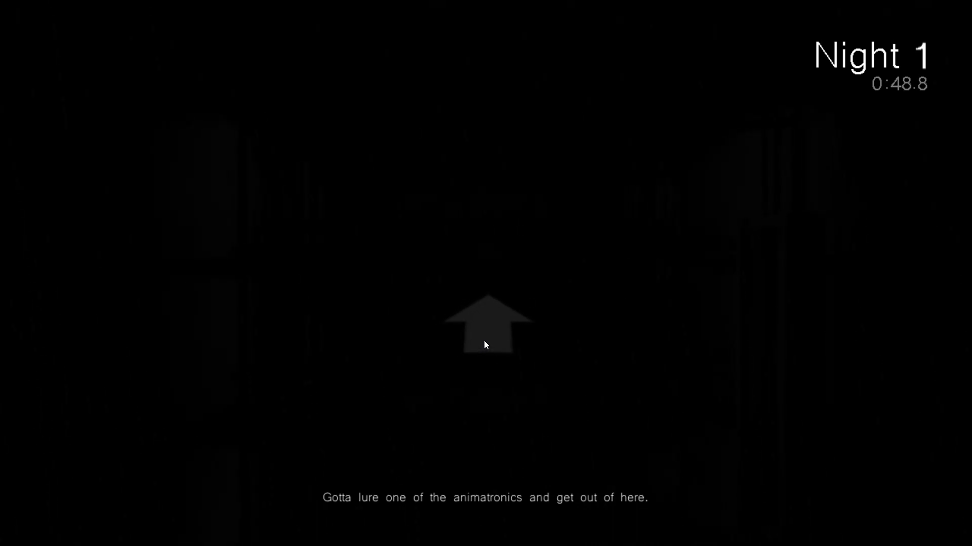
click(489, 327)
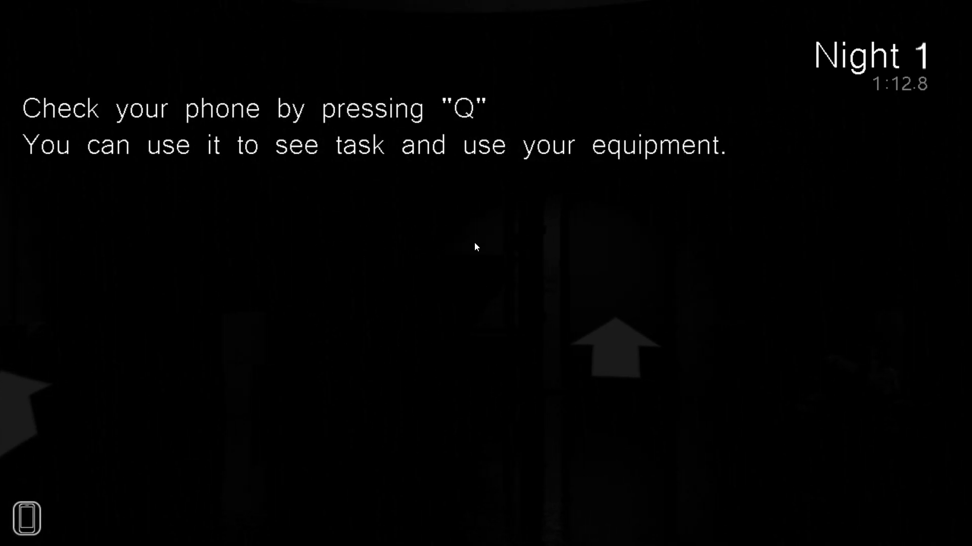
- Play the phone's voice message, check the map, then retry Night 1 after game over
key(q)
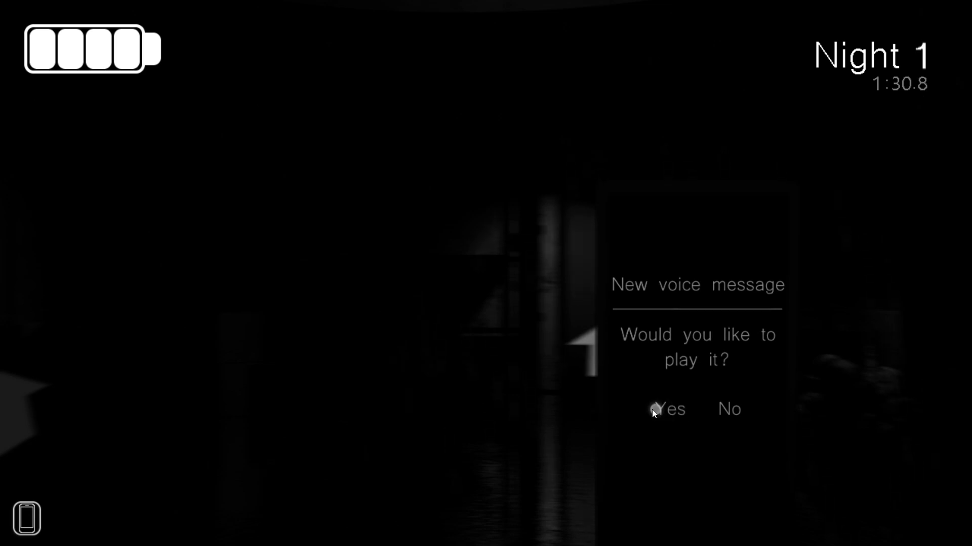
click(670, 408)
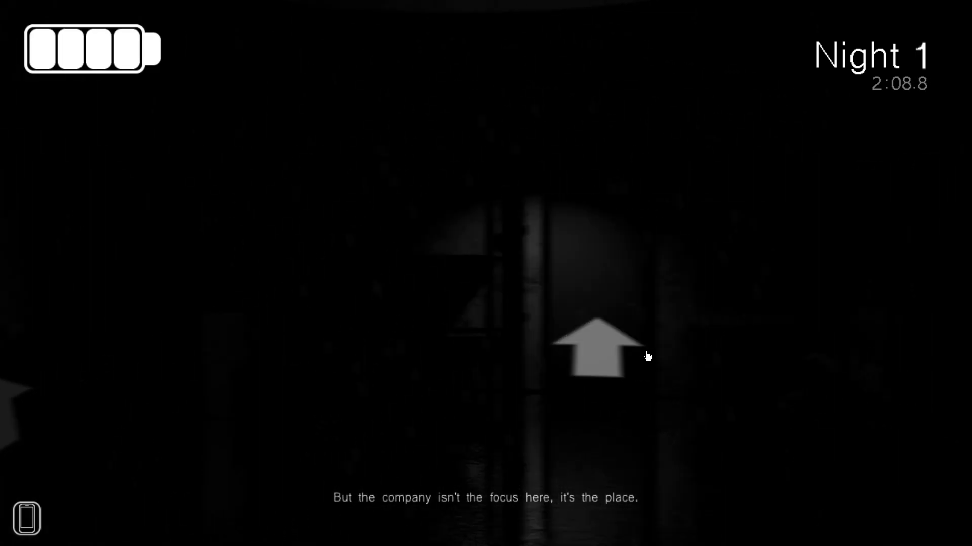
click(596, 351)
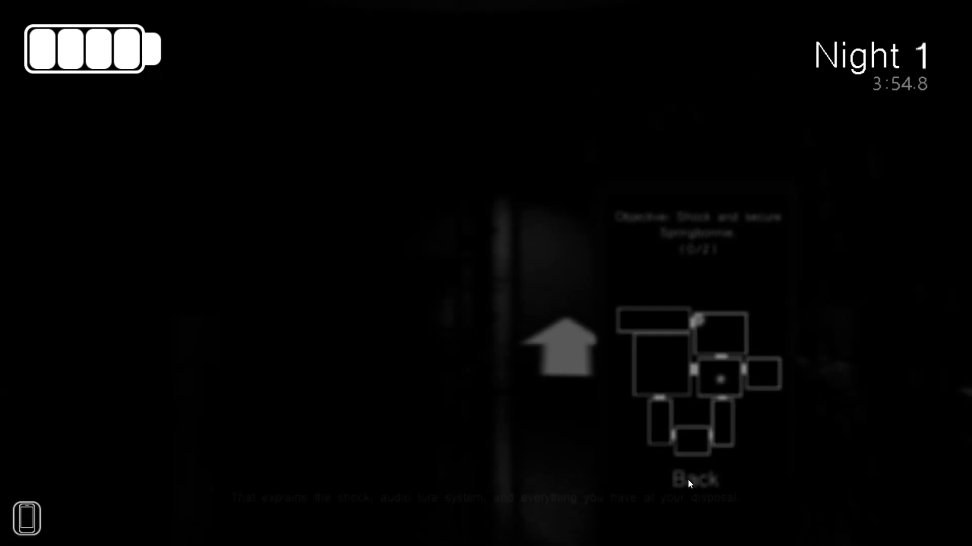
click(694, 477)
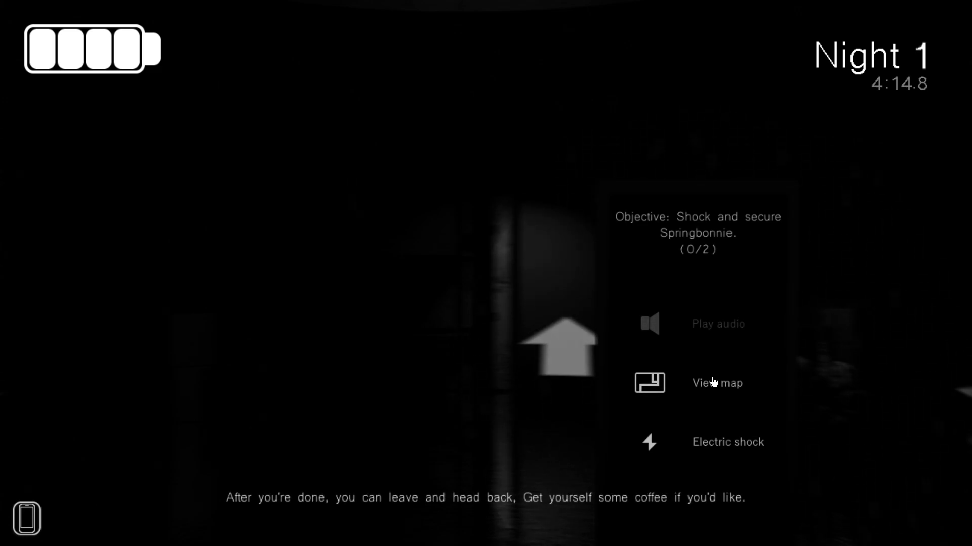
mouse_move(679, 405)
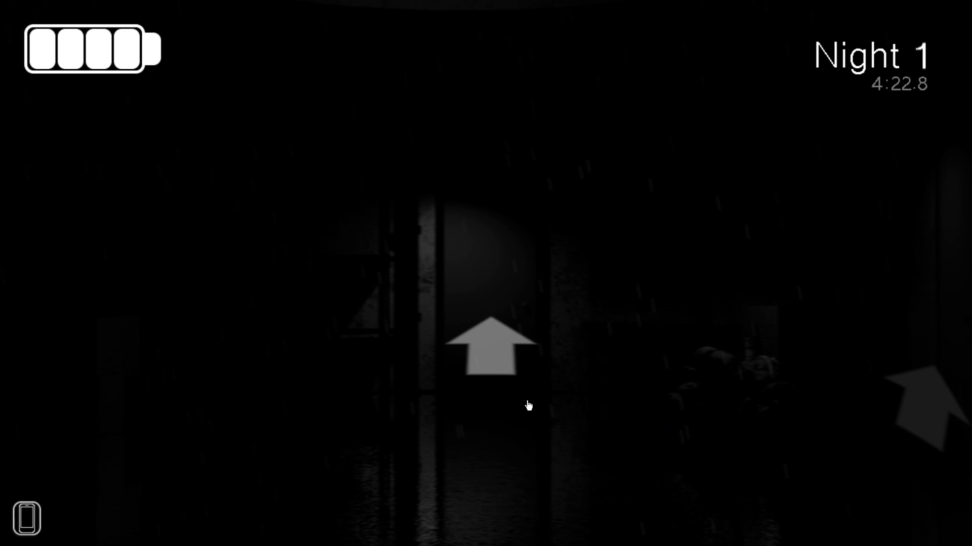
click(491, 350)
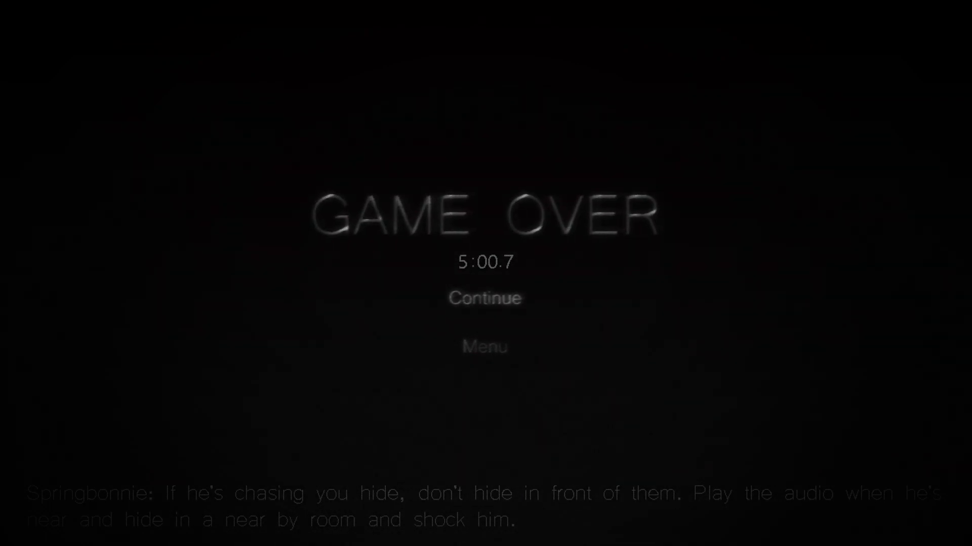
click(485, 298)
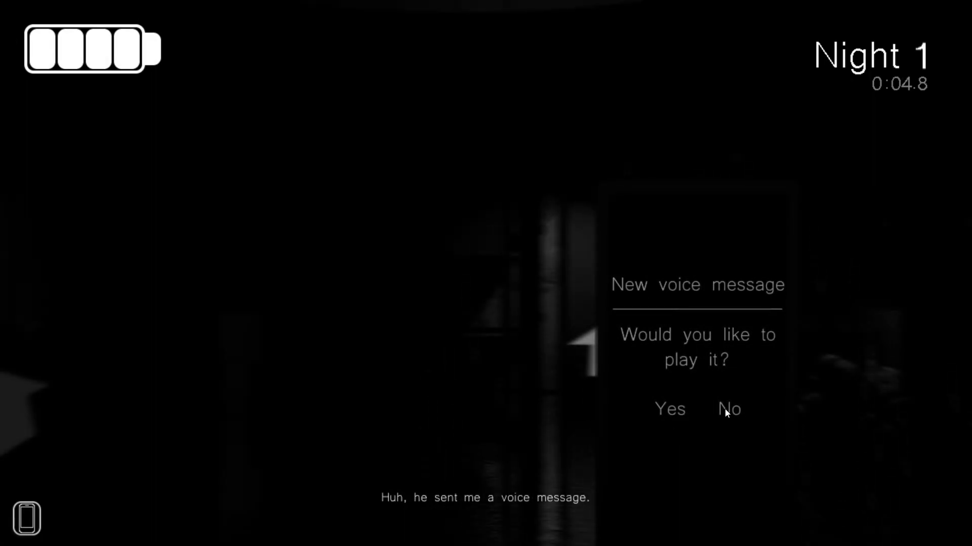
mouse_move(734, 446)
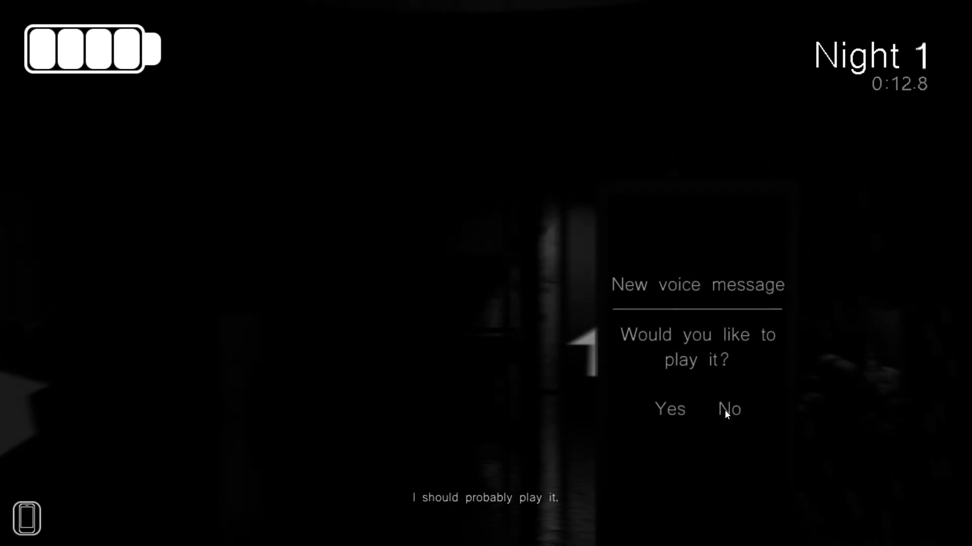
mouse_move(731, 395)
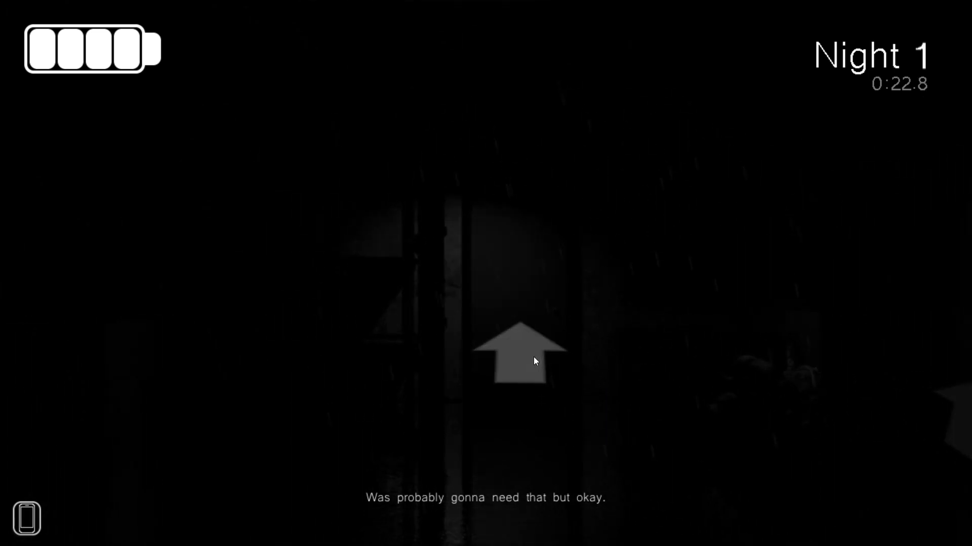
- Walk toward the lit doorway and along the hallway into the next room
click(519, 350)
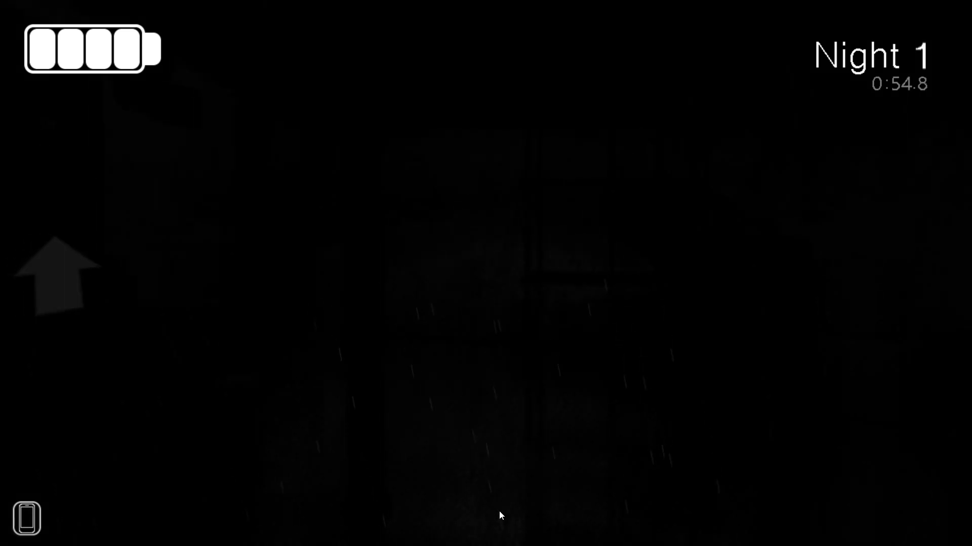
click(58, 272)
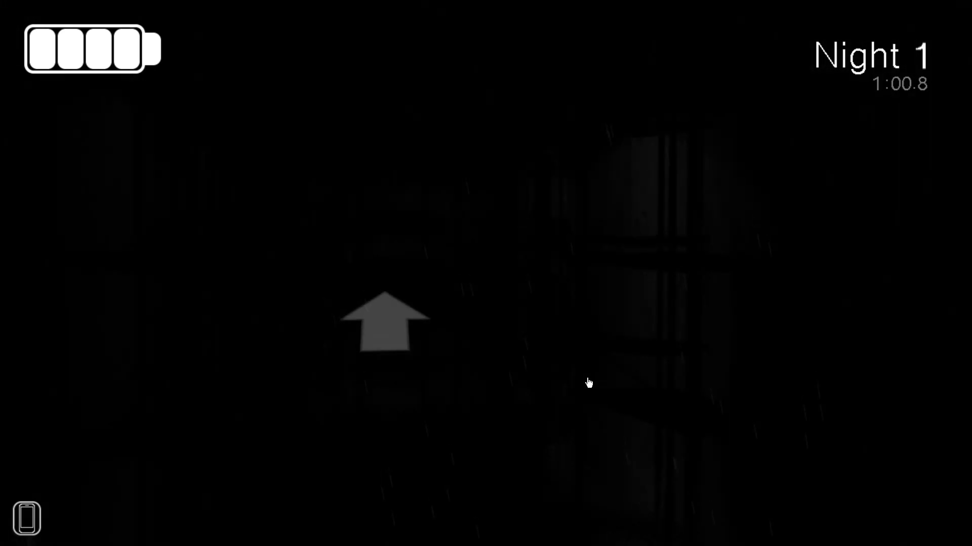
click(383, 334)
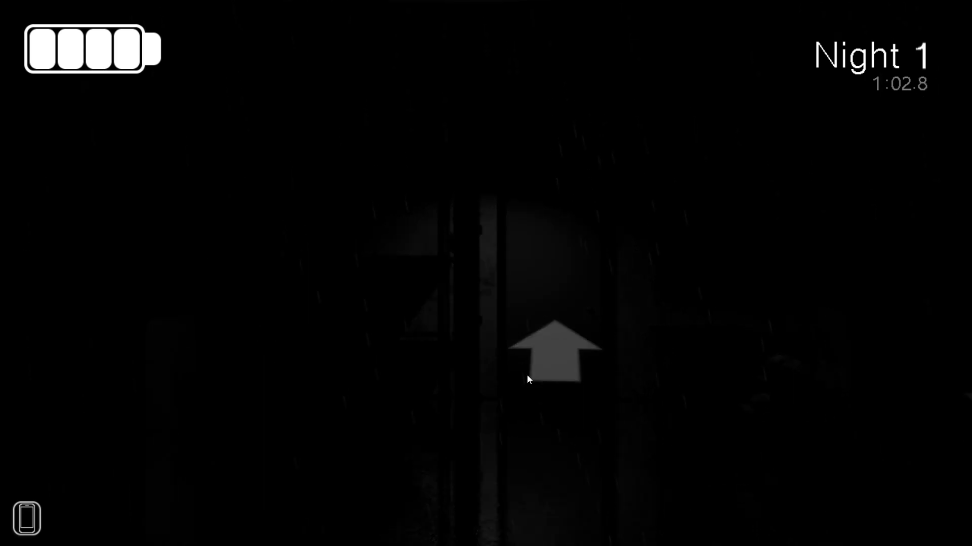
click(553, 353)
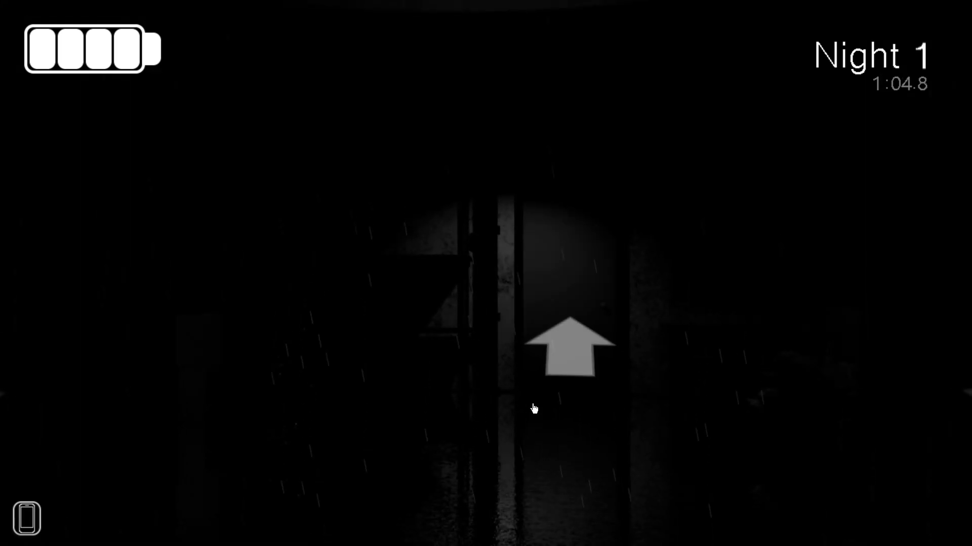
click(575, 345)
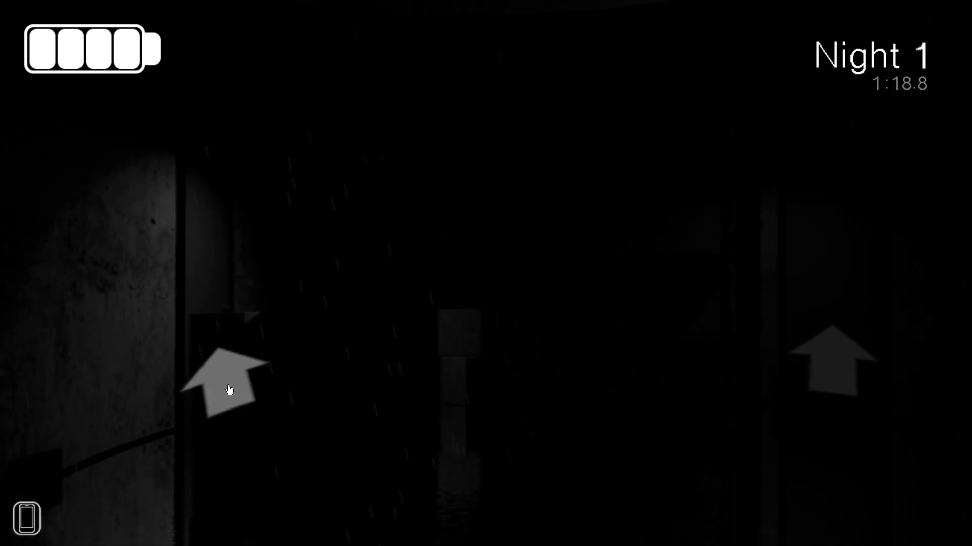
- Go through the left doorway and advance deeper to complete Springbonnie's objective at 2/2
click(228, 381)
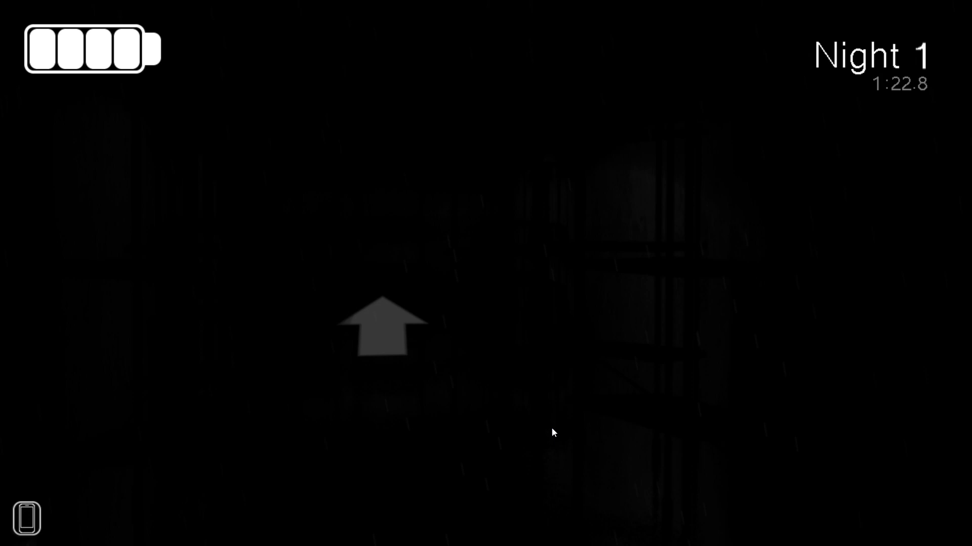
click(382, 331)
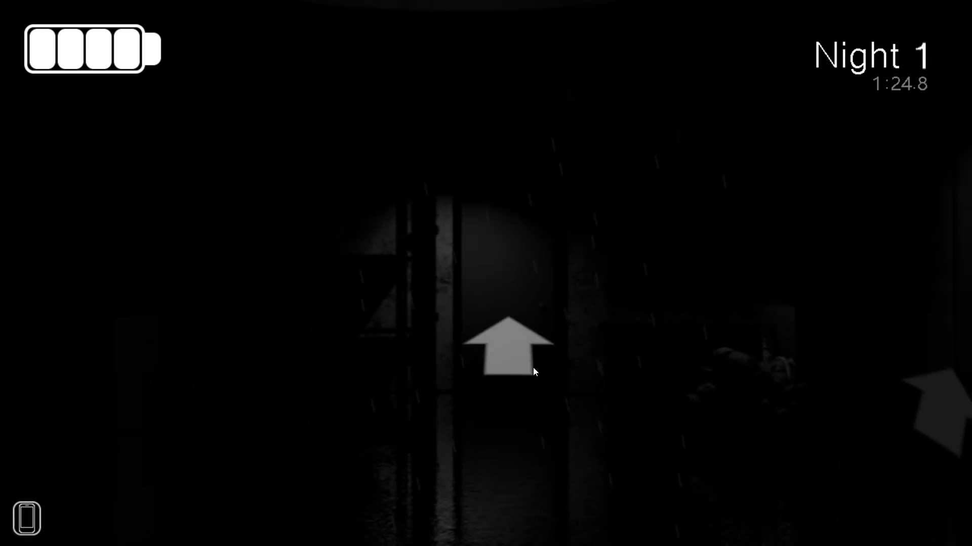
click(513, 347)
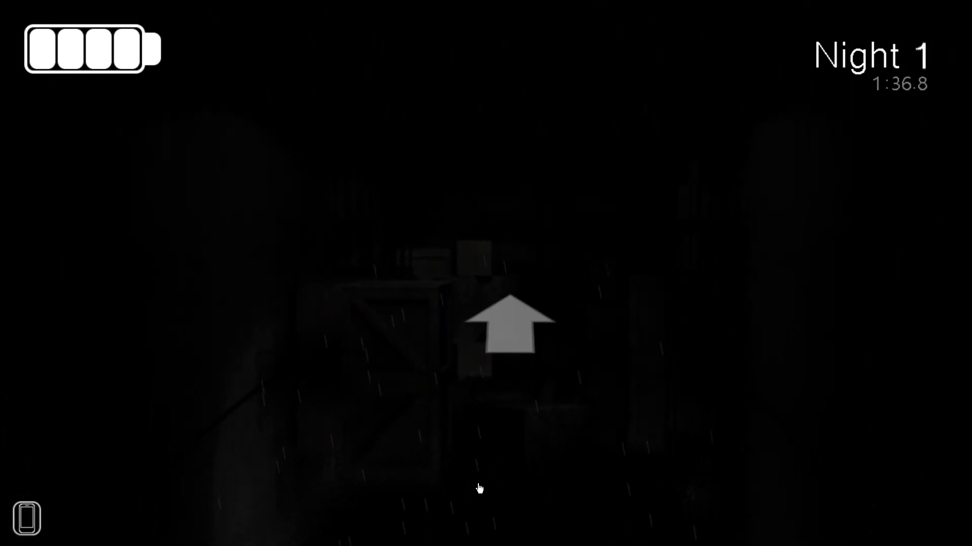
click(514, 322)
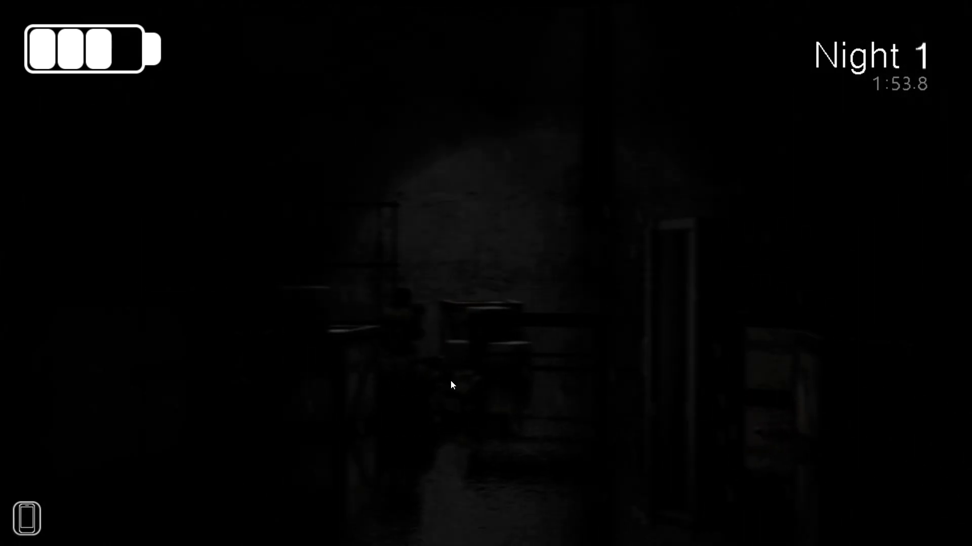
mouse_move(449, 487)
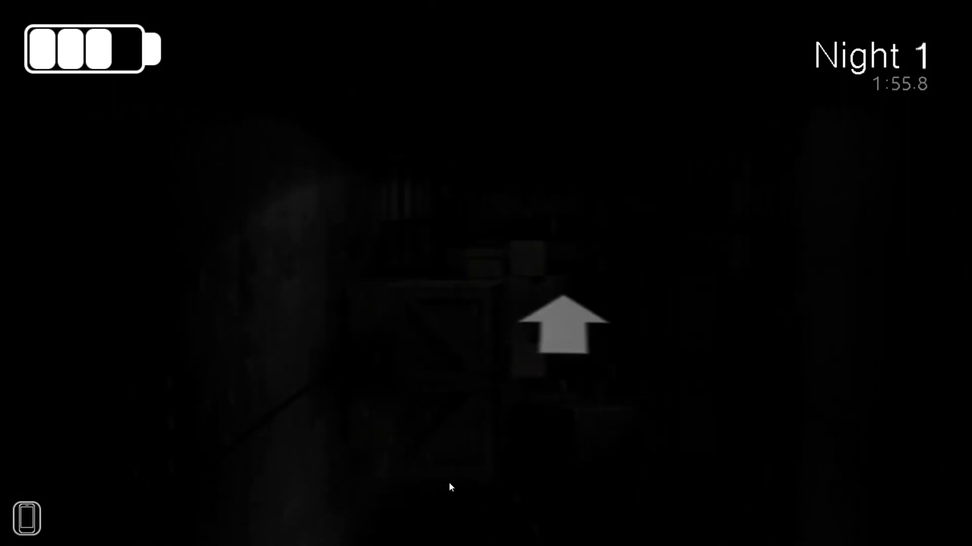
click(564, 325)
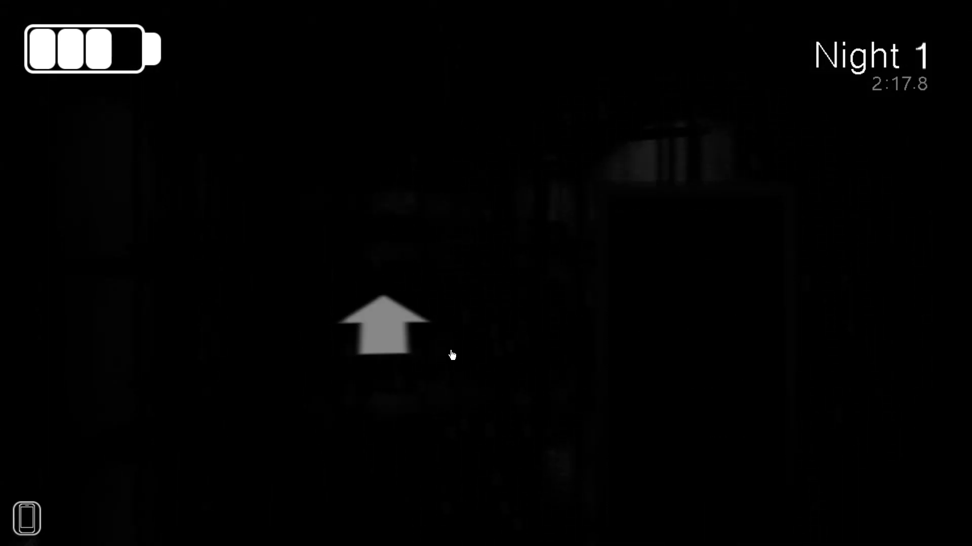
click(387, 325)
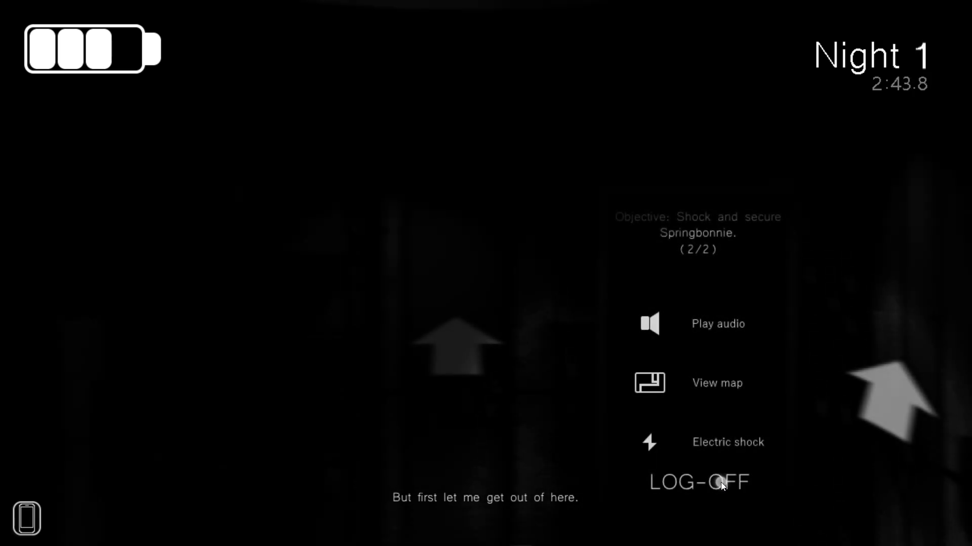
- Log off from the phone to finish Night 1
click(699, 482)
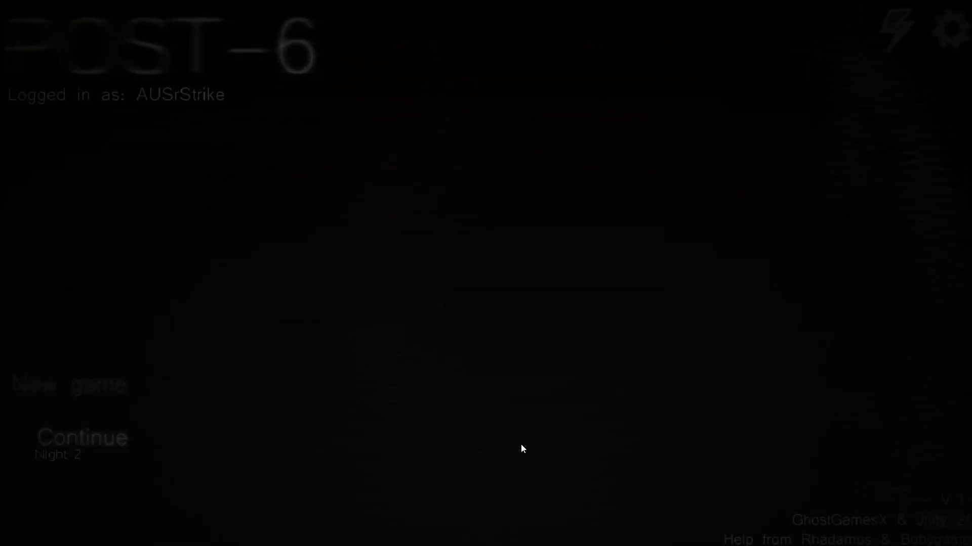
- Continue the saved game at Night 2 from the main menu
click(82, 437)
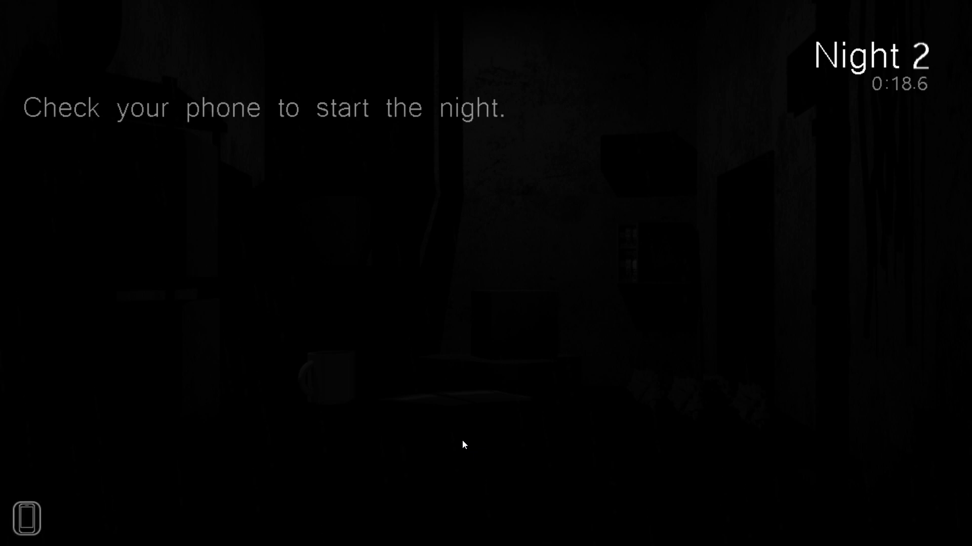
- Open the phone to view the map and the 0/3 Springbonnie objective
click(27, 518)
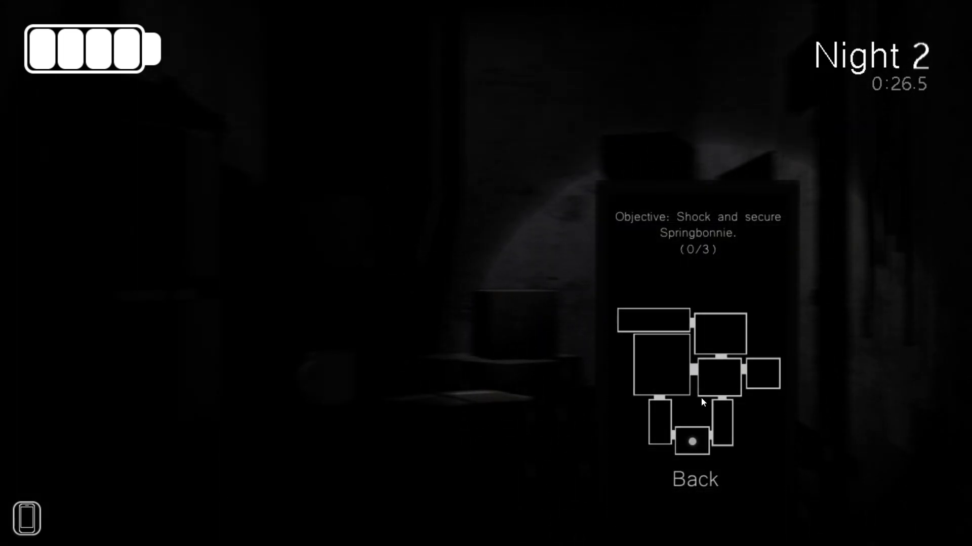
click(694, 479)
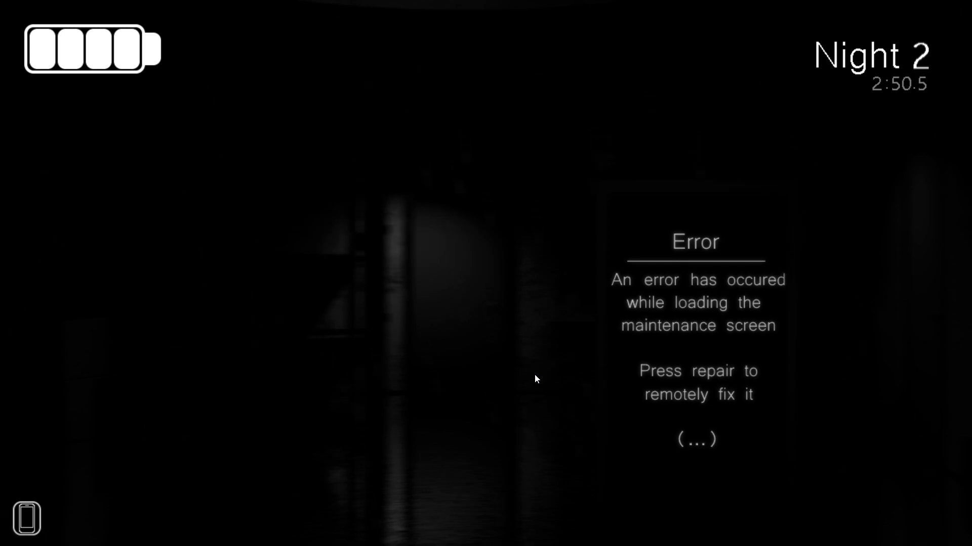
mouse_move(522, 386)
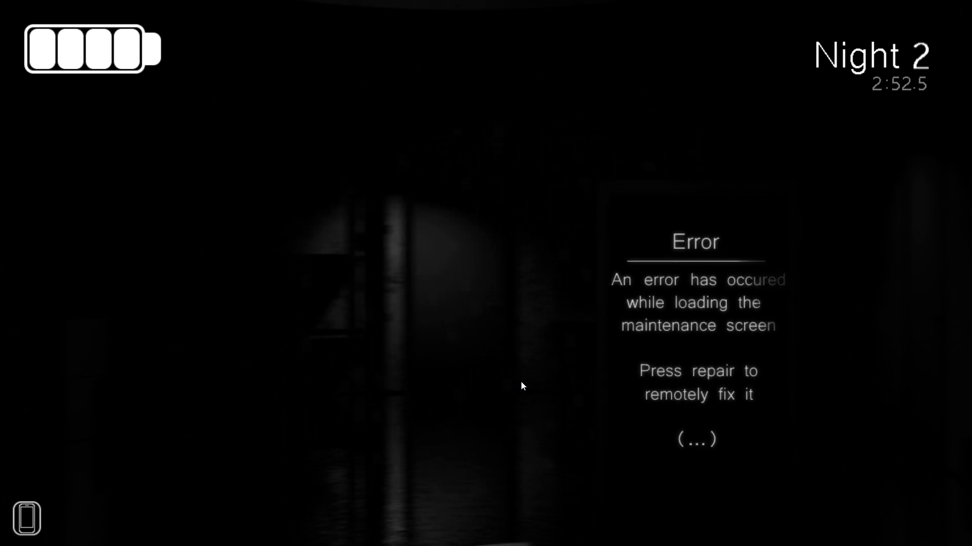